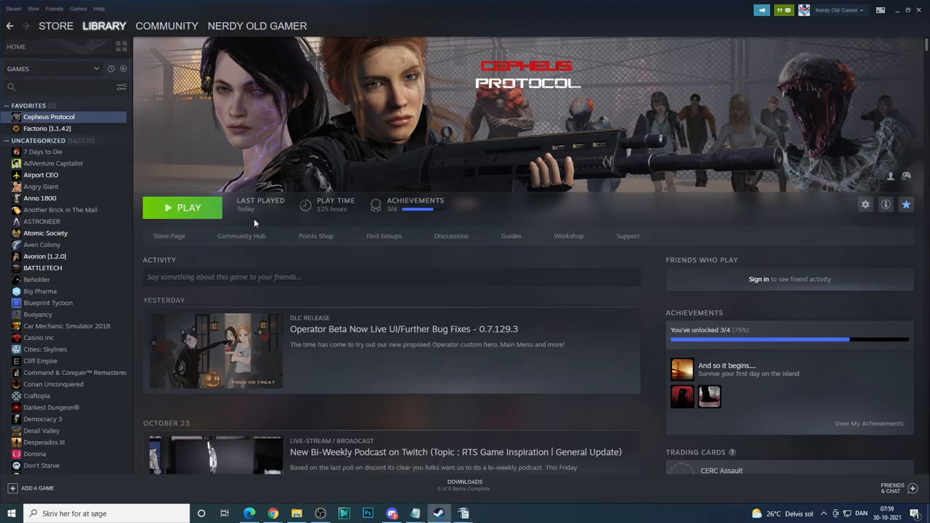
{"action": "mouse_move", "coordinate": [592, 497]}
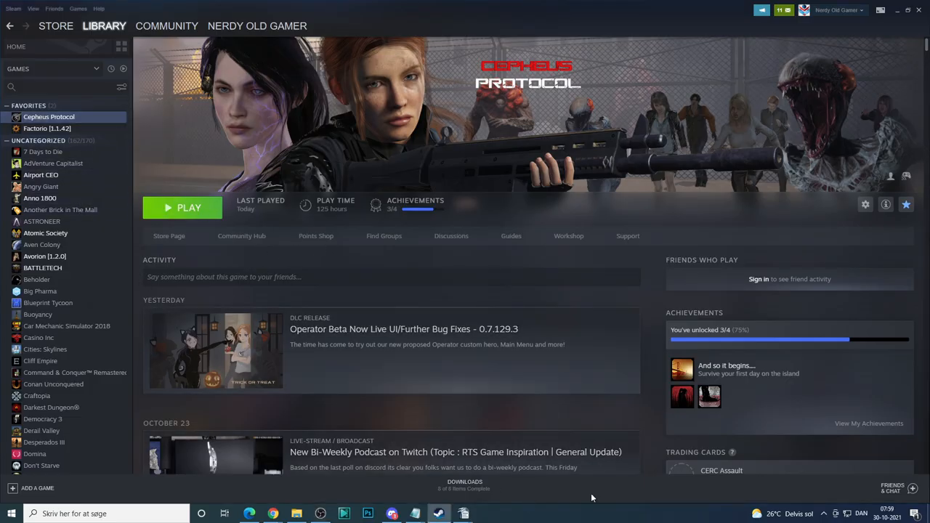
{"action": "mouse_move", "coordinate": [49, 116]}
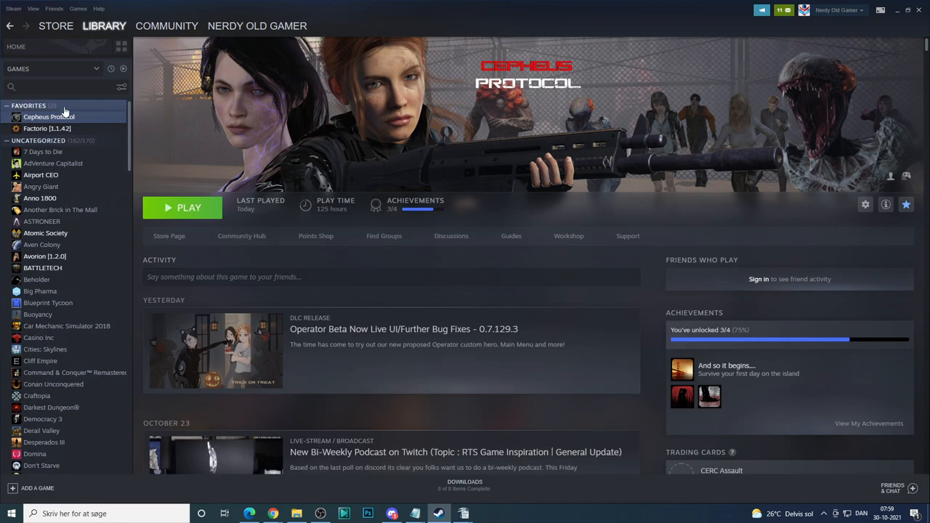
Step: Bring up the right-click options for Cepheus Protocol in the library's Favorites list
{"action": "right_click", "coordinate": [49, 116]}
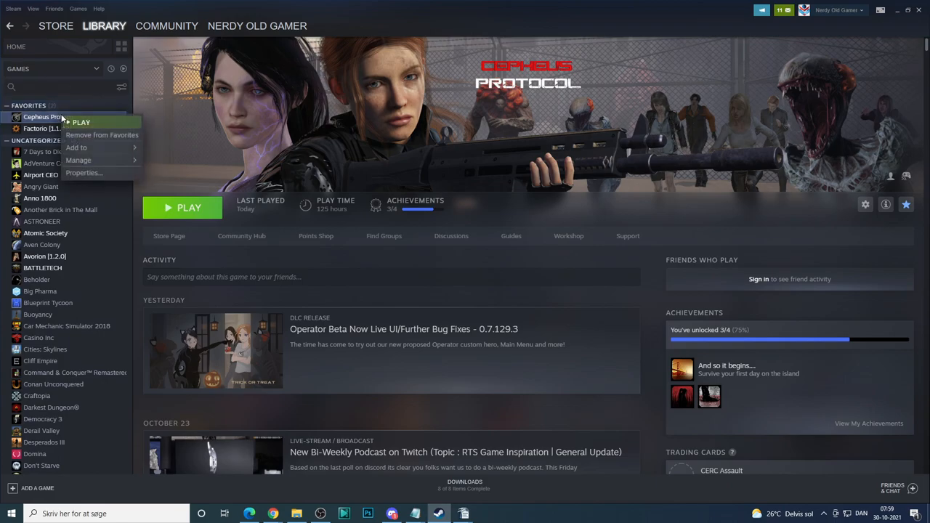
{"action": "mouse_move", "coordinate": [78, 160]}
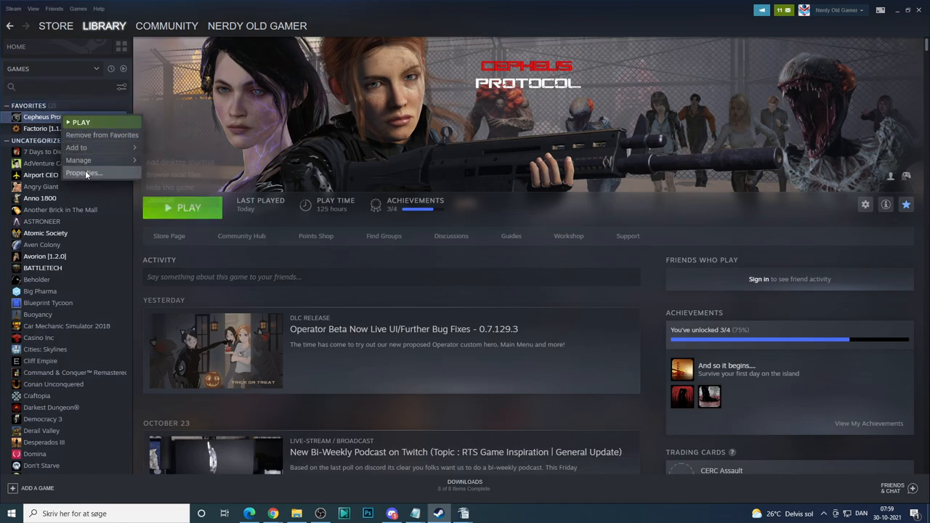
Step: Show Cepheus Protocol's Properties on the Local Files page, via Updates
{"action": "left_click", "coordinate": [84, 173]}
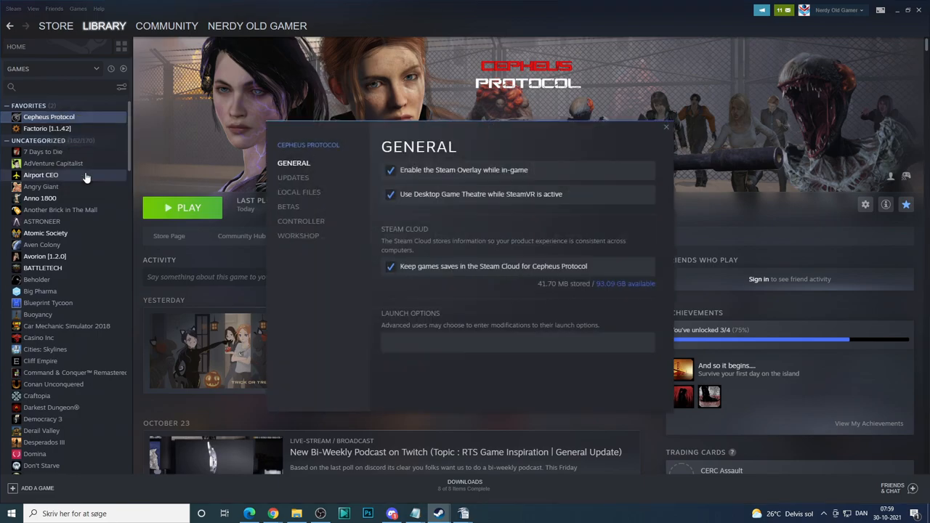
{"action": "left_click", "coordinate": [293, 177]}
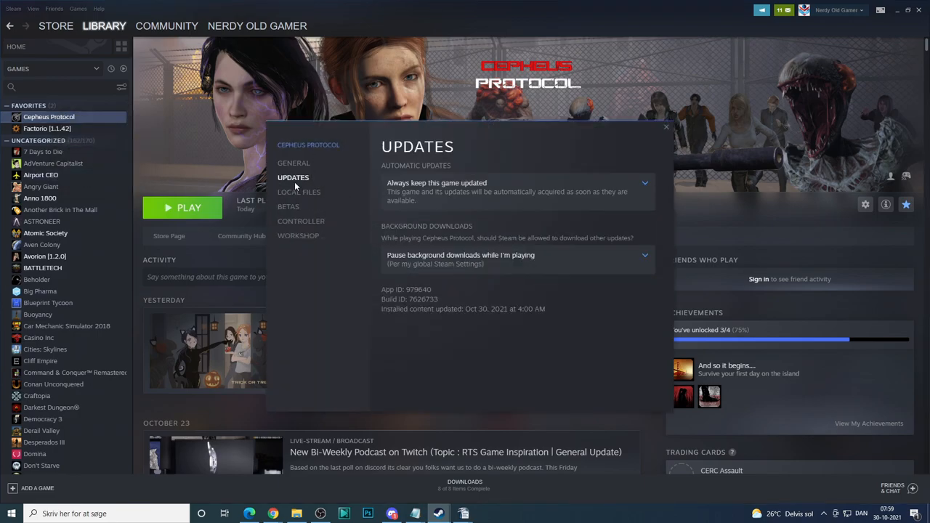
{"action": "left_click", "coordinate": [299, 192]}
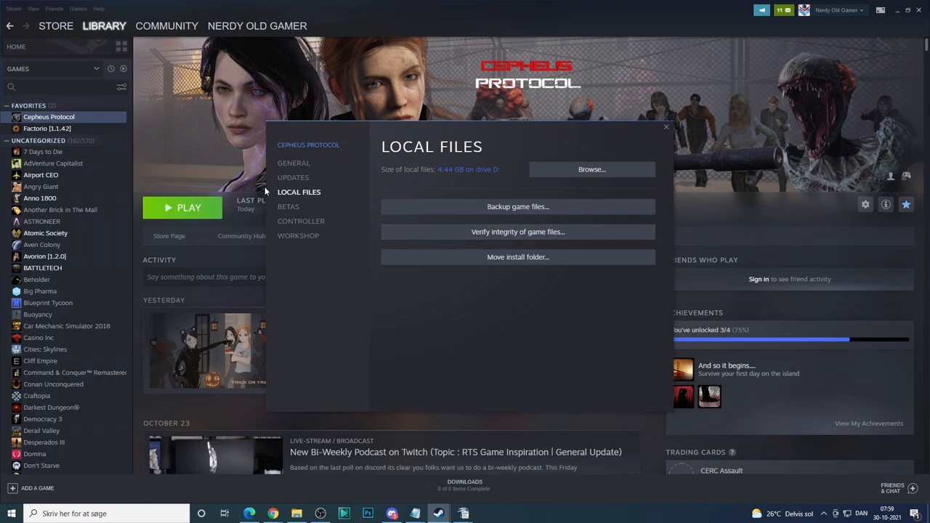
{"action": "mouse_move", "coordinate": [517, 232]}
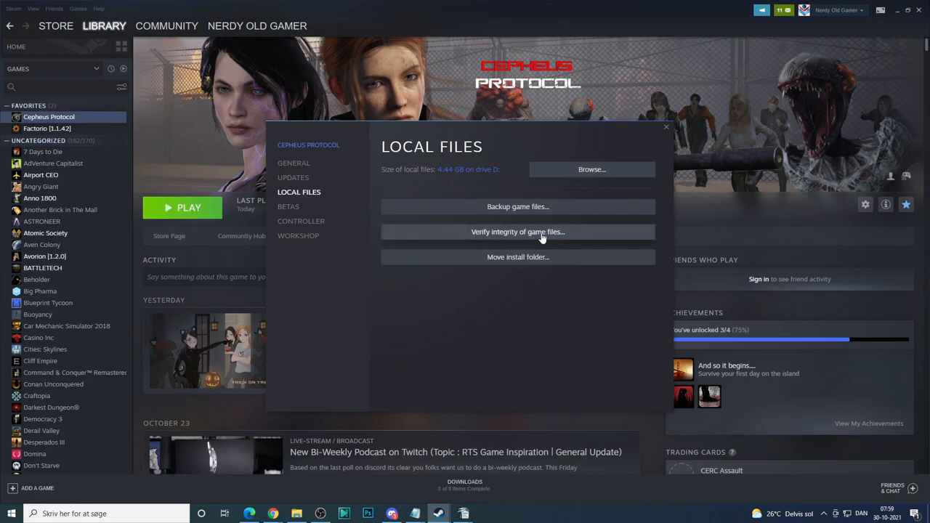
Step: Verify integrity of the game files and dismiss the successful validation report
{"action": "left_click", "coordinate": [517, 232]}
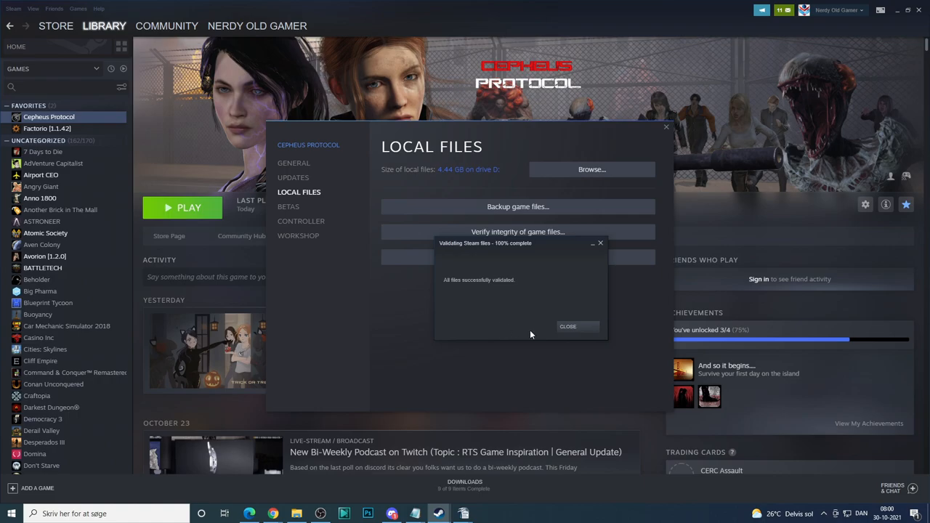
{"action": "left_click", "coordinate": [566, 326]}
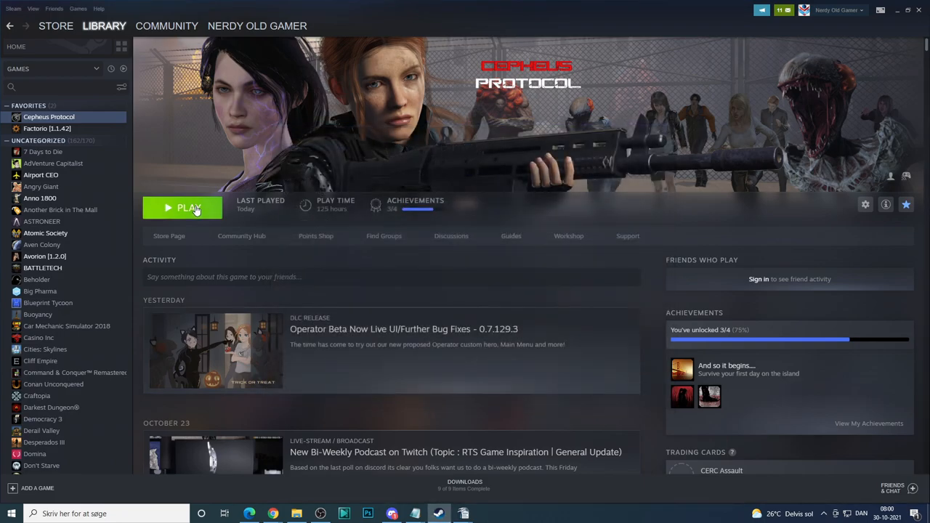
Step: Launch Cepheus Protocol with the default 'Play Cepheus Protocol' launch option
{"action": "left_click", "coordinate": [183, 208]}
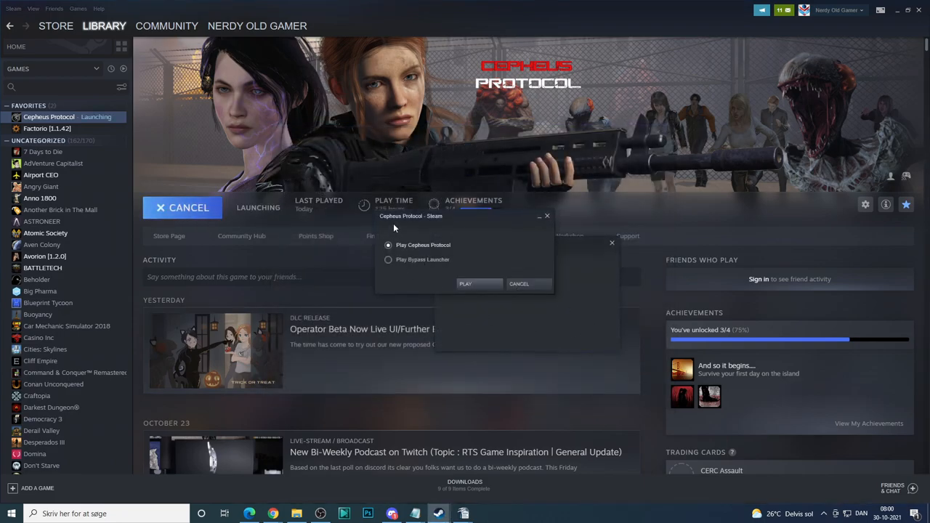
{"action": "left_click", "coordinate": [465, 283]}
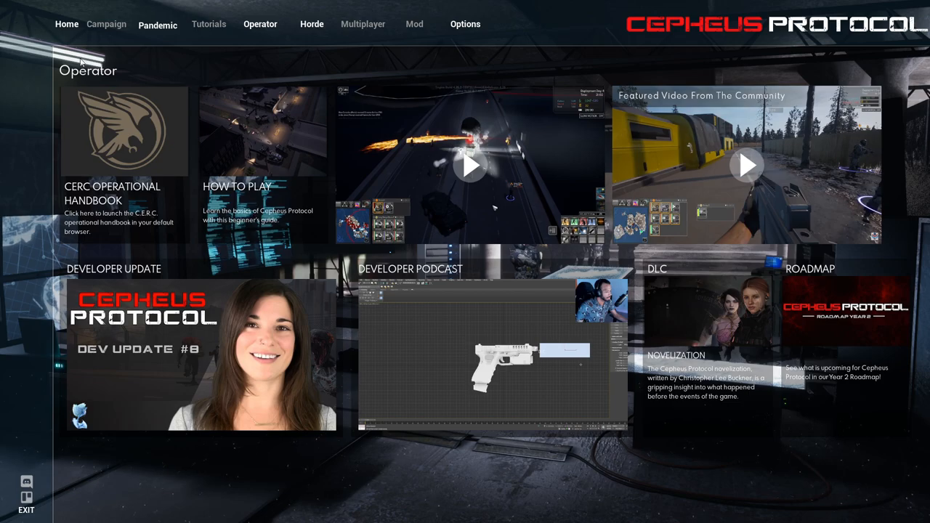
Step: Start a new Pandemic game and switch Advanced Civilians ON, leaving Factions OFF
{"action": "left_click", "coordinate": [156, 24]}
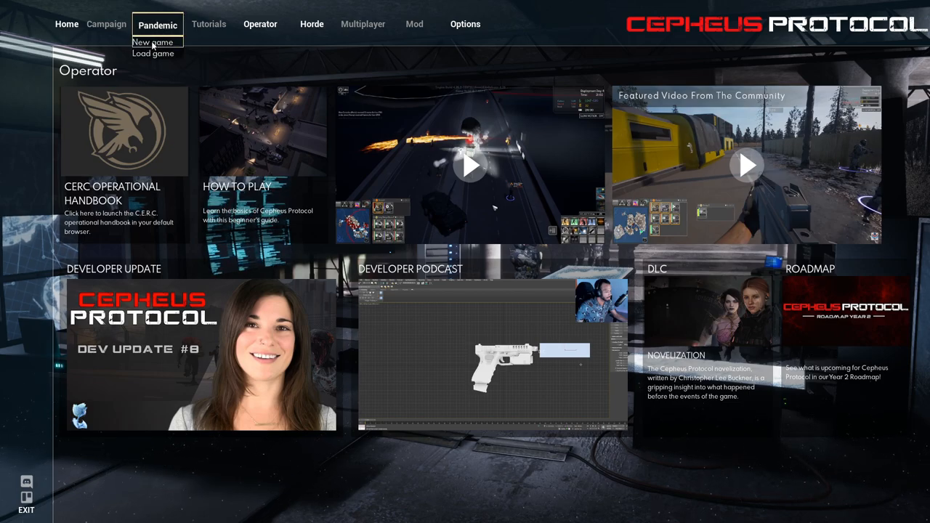
{"action": "left_click", "coordinate": [151, 42]}
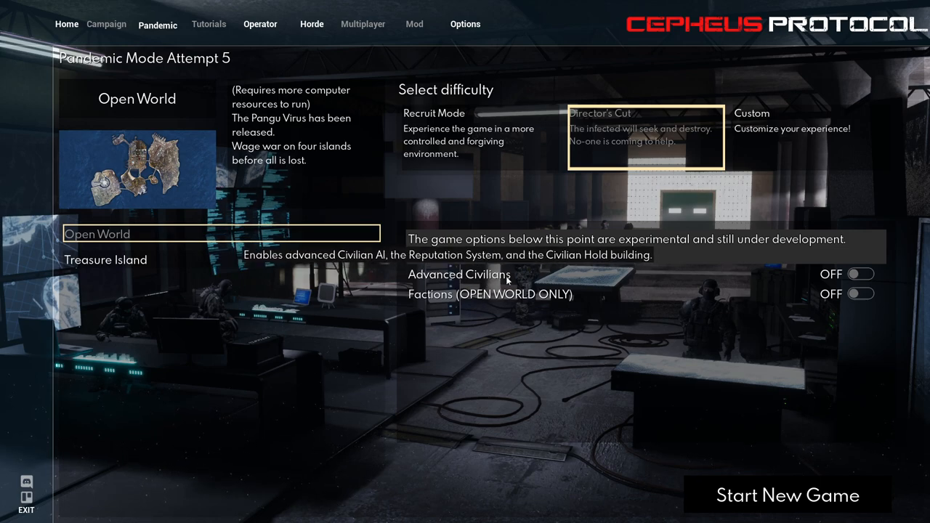
{"action": "left_click", "coordinate": [860, 273]}
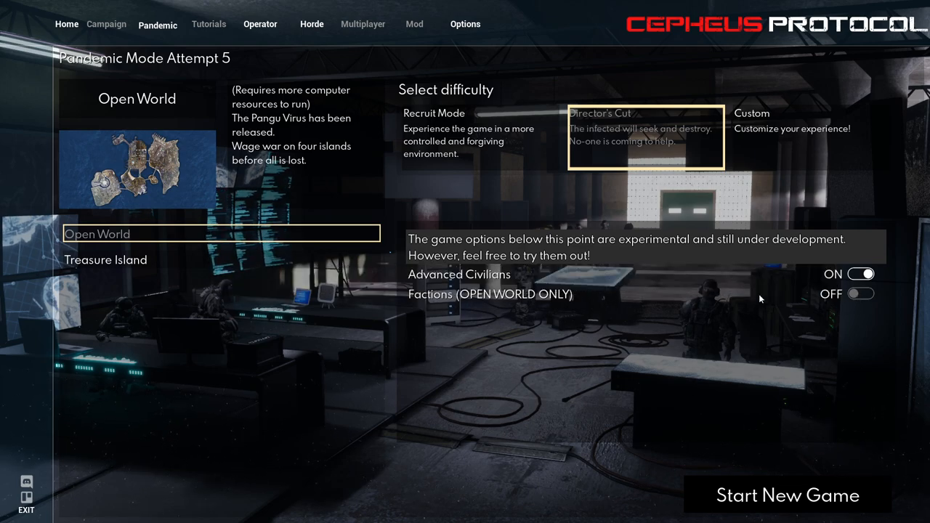
{"action": "mouse_move", "coordinate": [551, 320]}
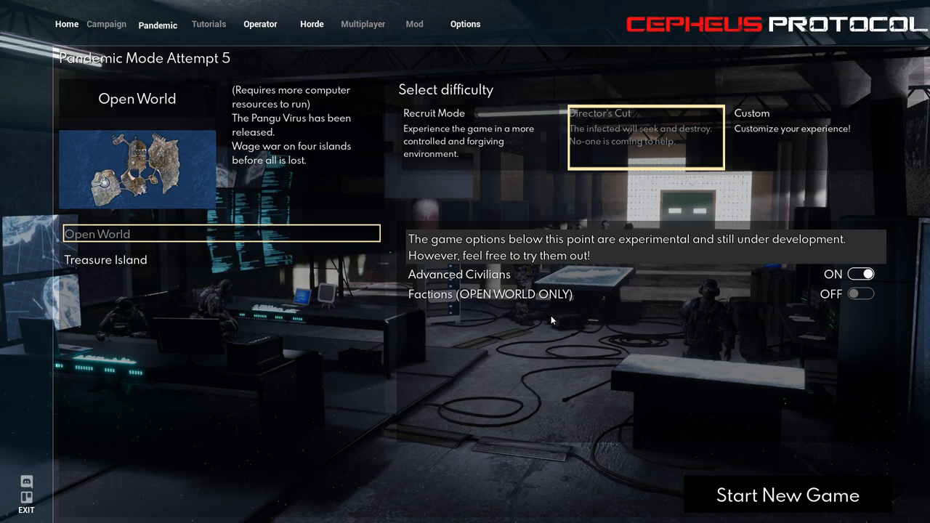
{"action": "mouse_move", "coordinate": [598, 387]}
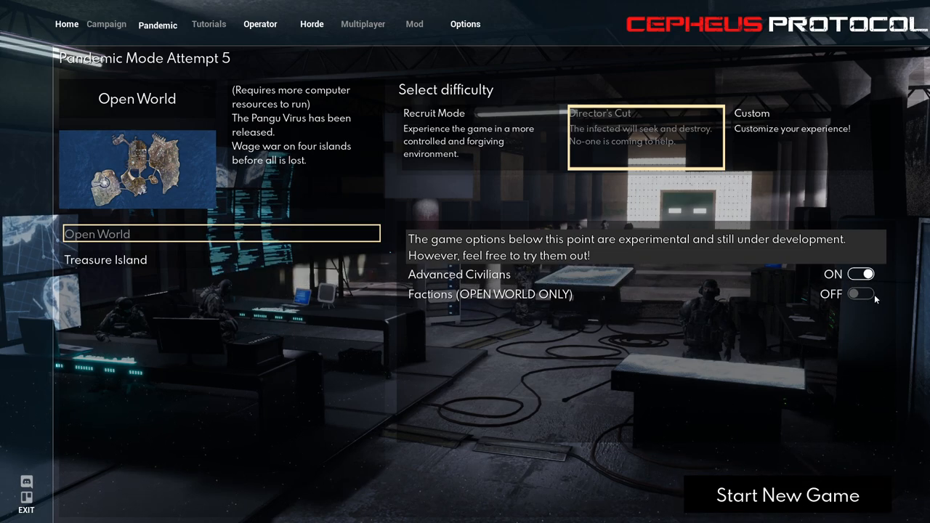
{"action": "mouse_move", "coordinate": [787, 494]}
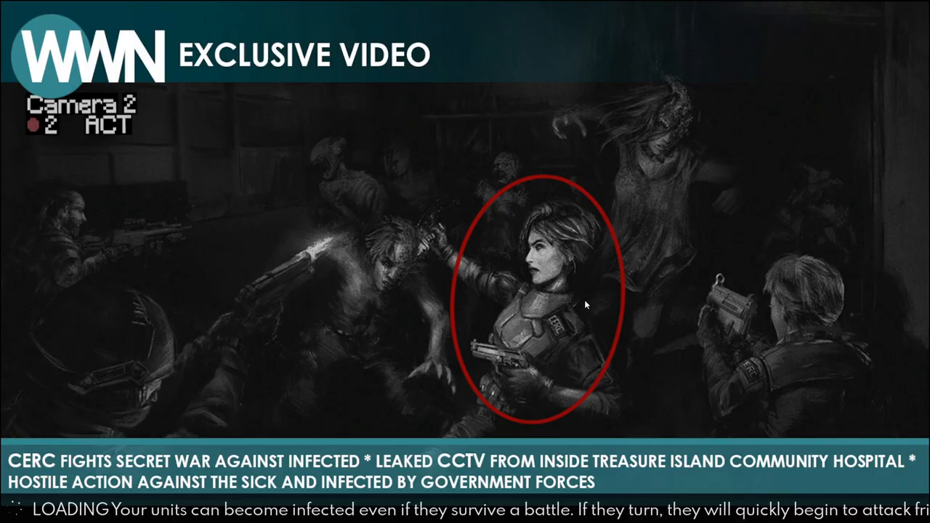
{"action": "mouse_move", "coordinate": [566, 344]}
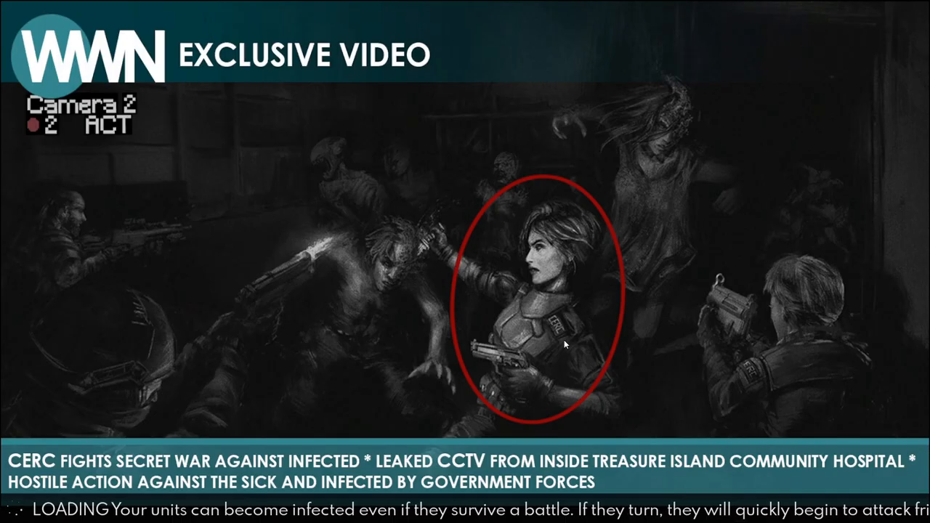
{"action": "mouse_move", "coordinate": [438, 314]}
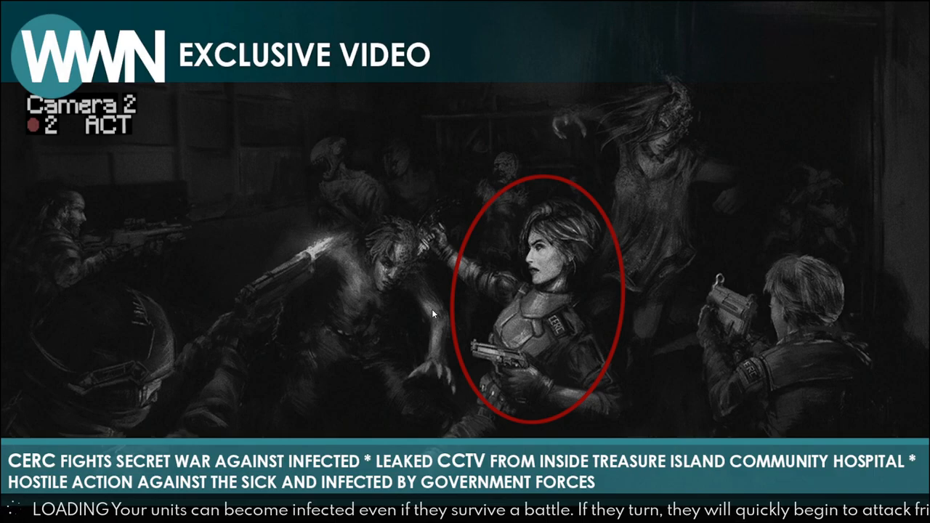
{"action": "mouse_move", "coordinate": [413, 305]}
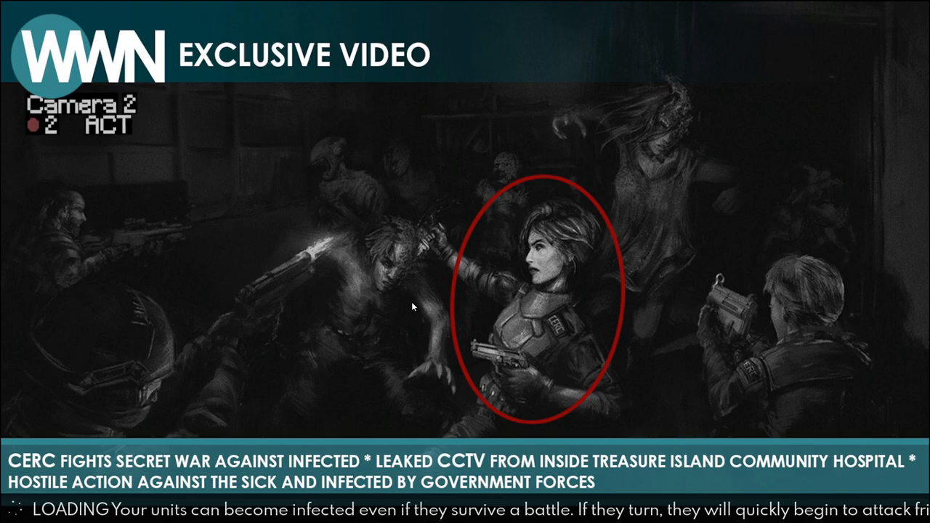
{"action": "mouse_move", "coordinate": [410, 305]}
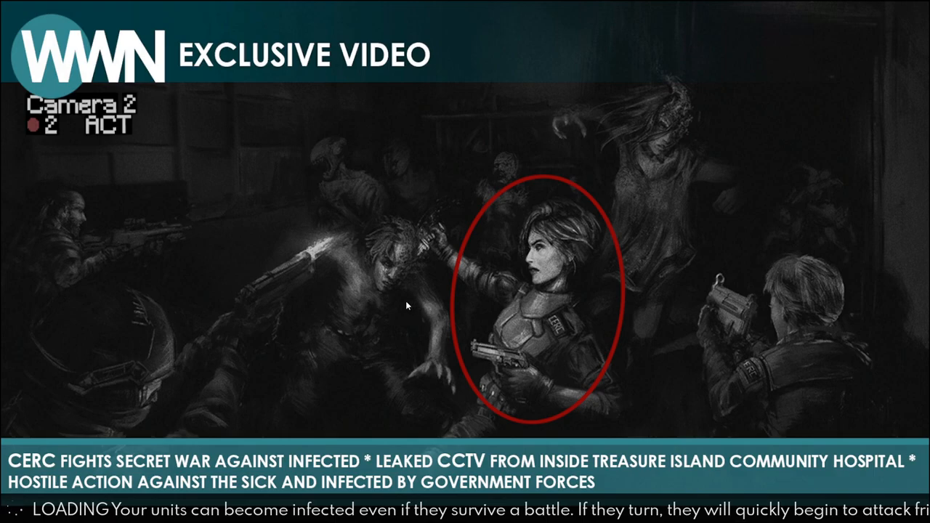
{"action": "mouse_move", "coordinate": [534, 282]}
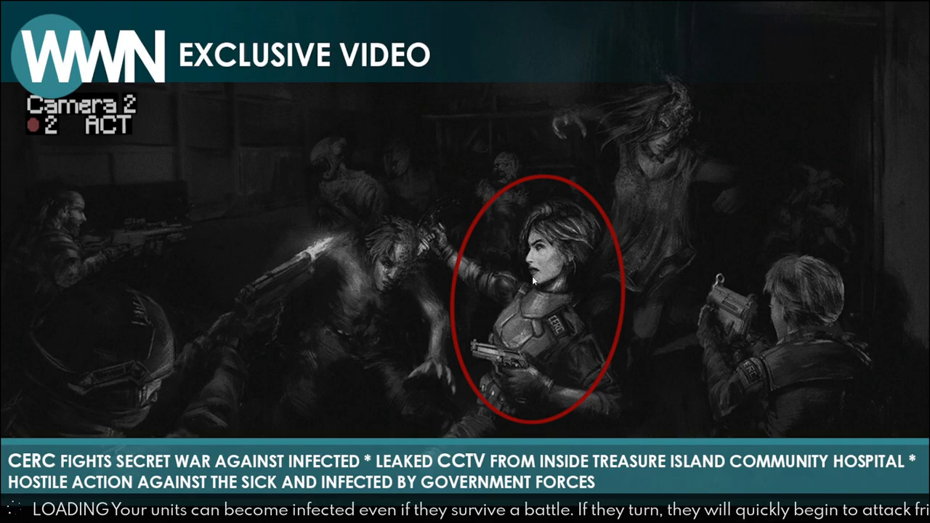
{"action": "mouse_move", "coordinate": [531, 318]}
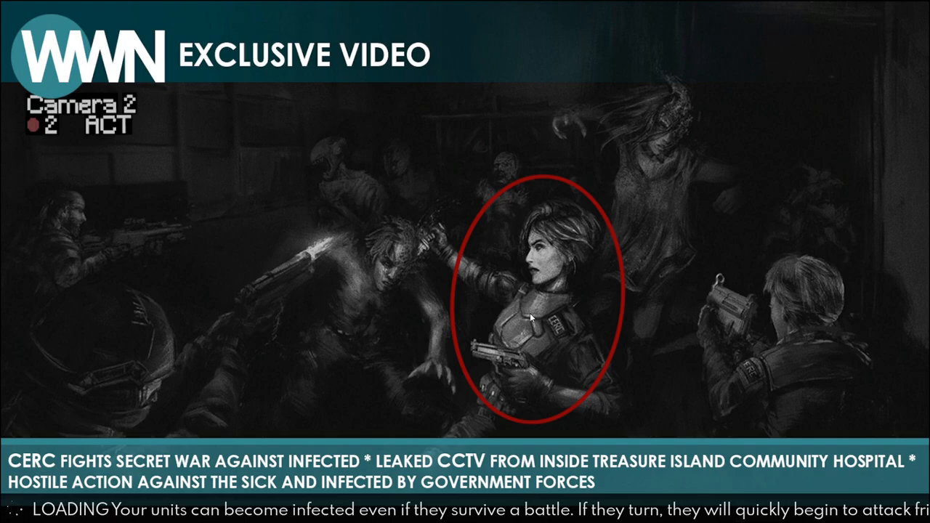
{"action": "mouse_move", "coordinate": [529, 311]}
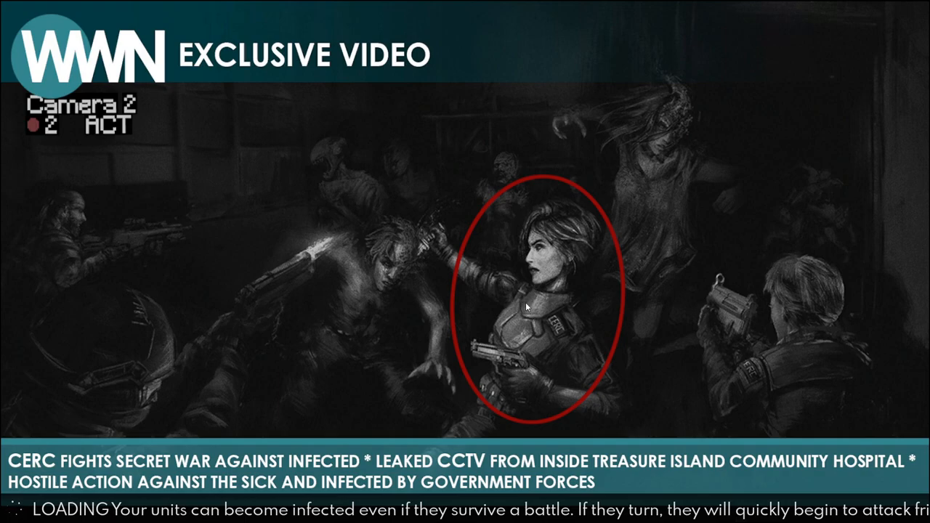
{"action": "mouse_move", "coordinate": [477, 308]}
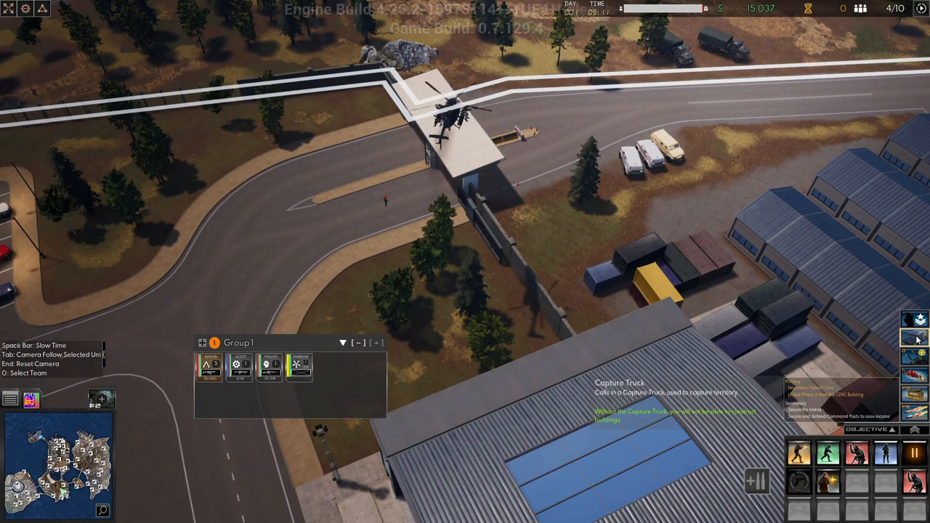
{"action": "mouse_move", "coordinate": [398, 145]}
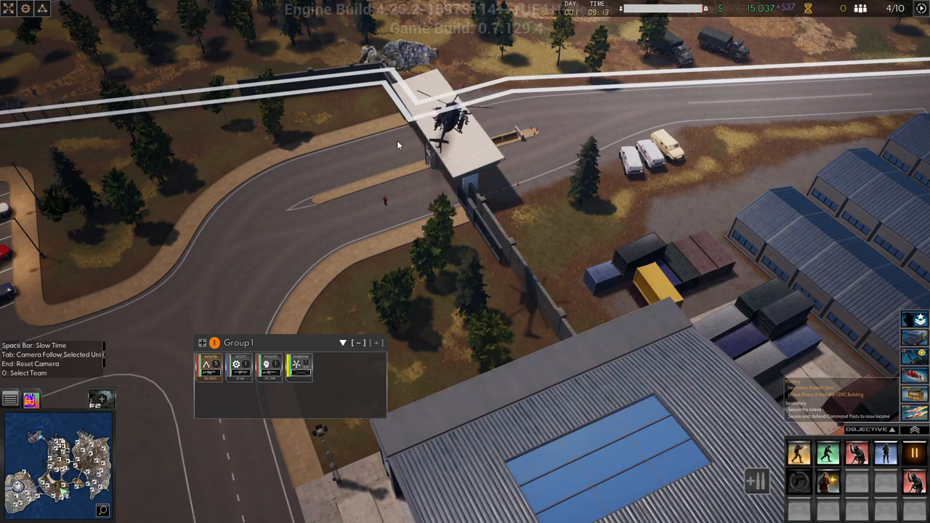